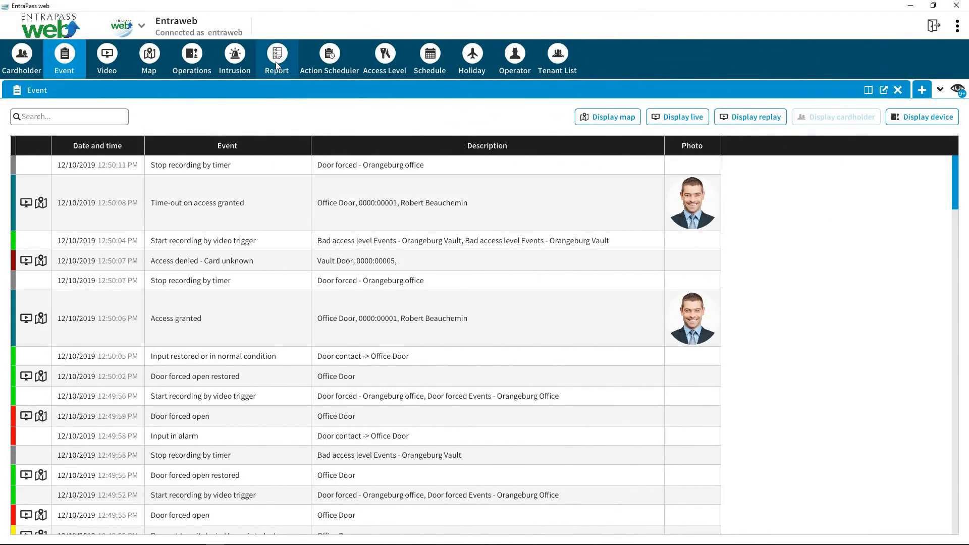
Switch from the live event list to the Report section.
left_click(276, 56)
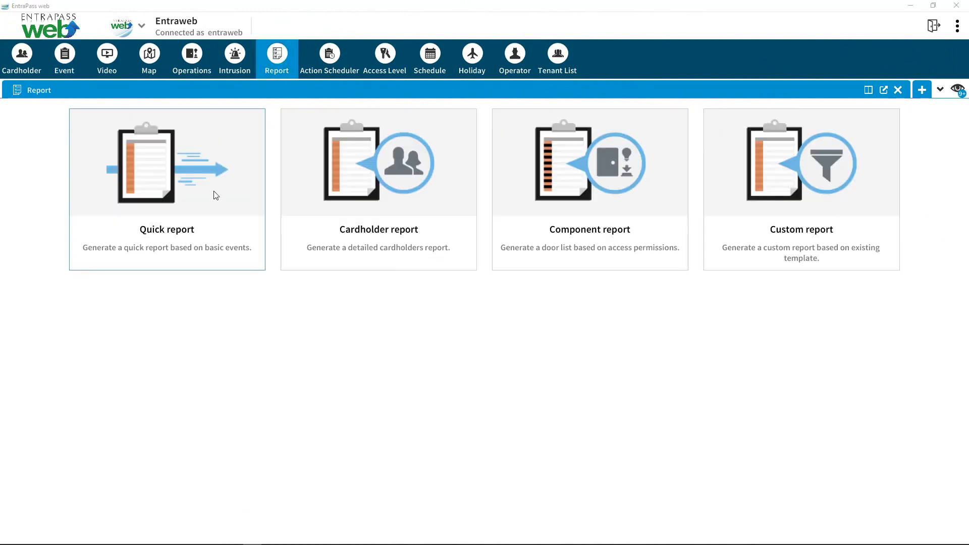
mouse_move(242, 194)
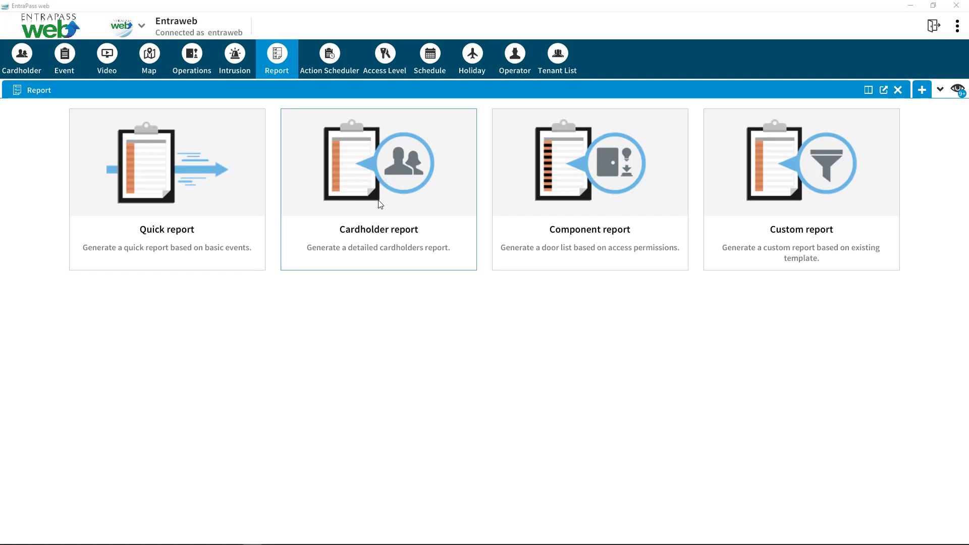
mouse_move(448, 213)
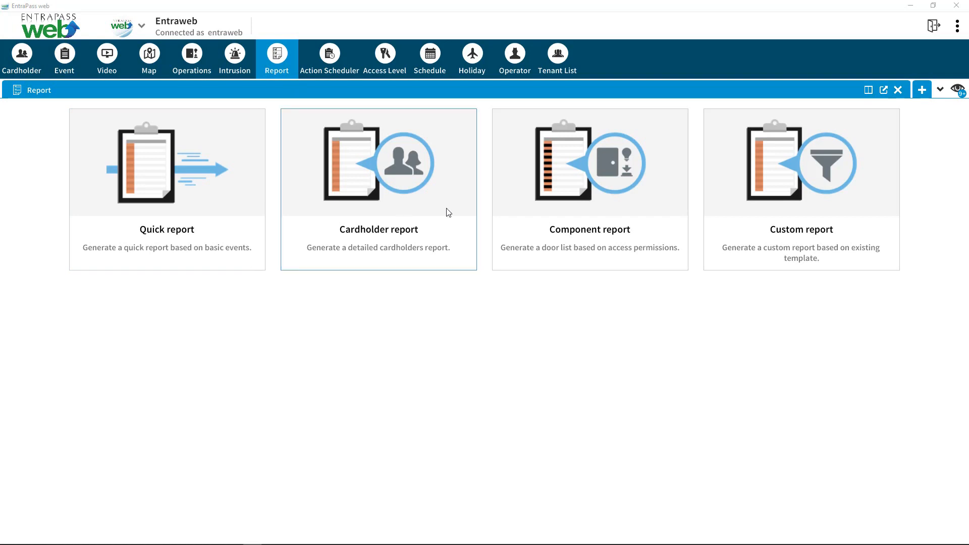
mouse_move(555, 215)
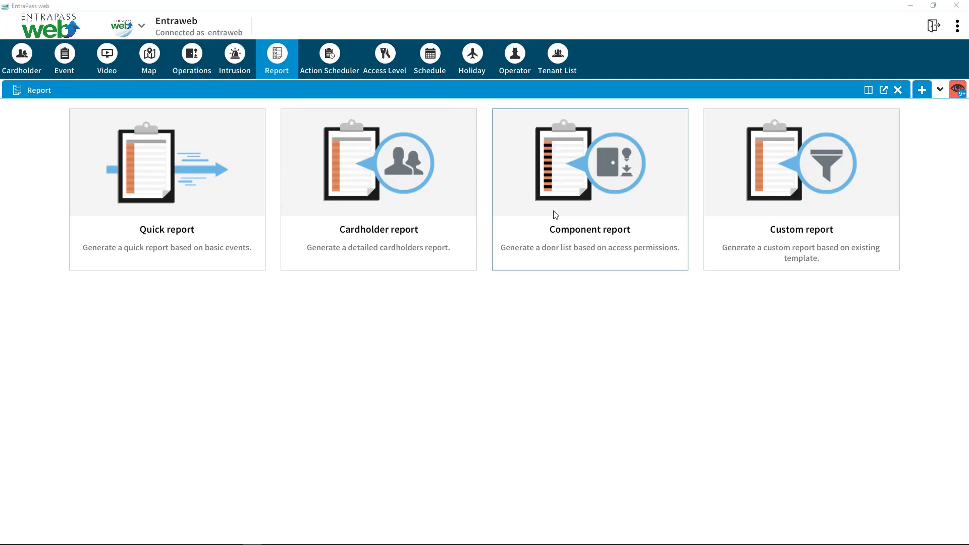
mouse_move(601, 218)
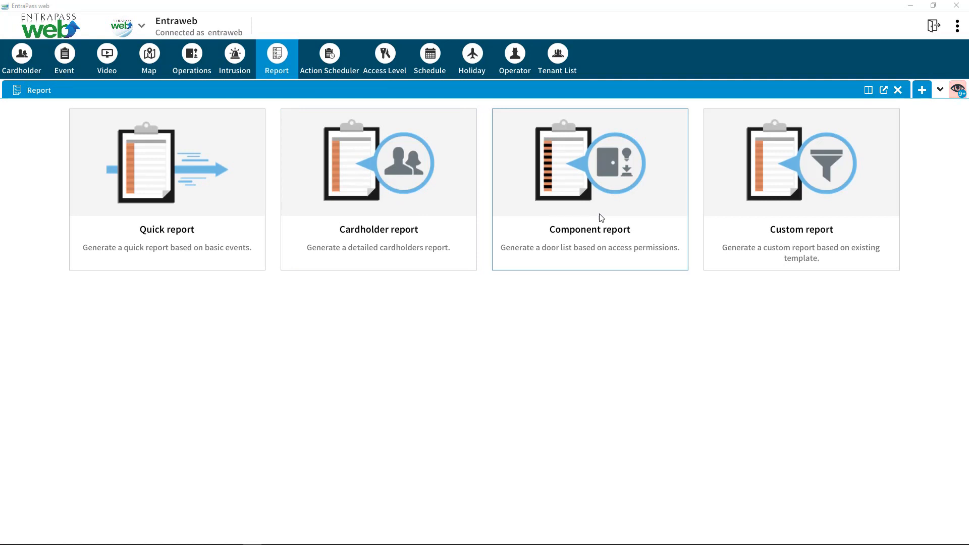
mouse_move(781, 212)
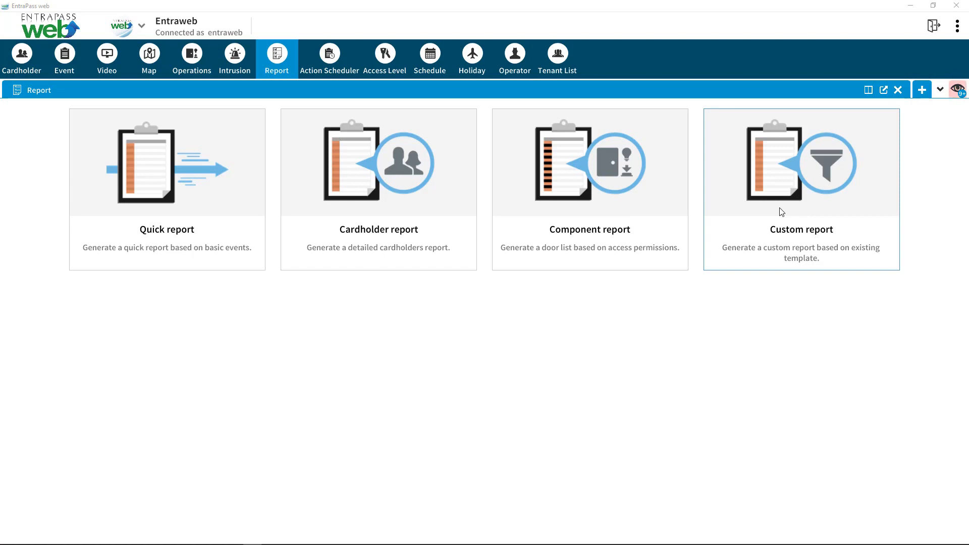
mouse_move(769, 212)
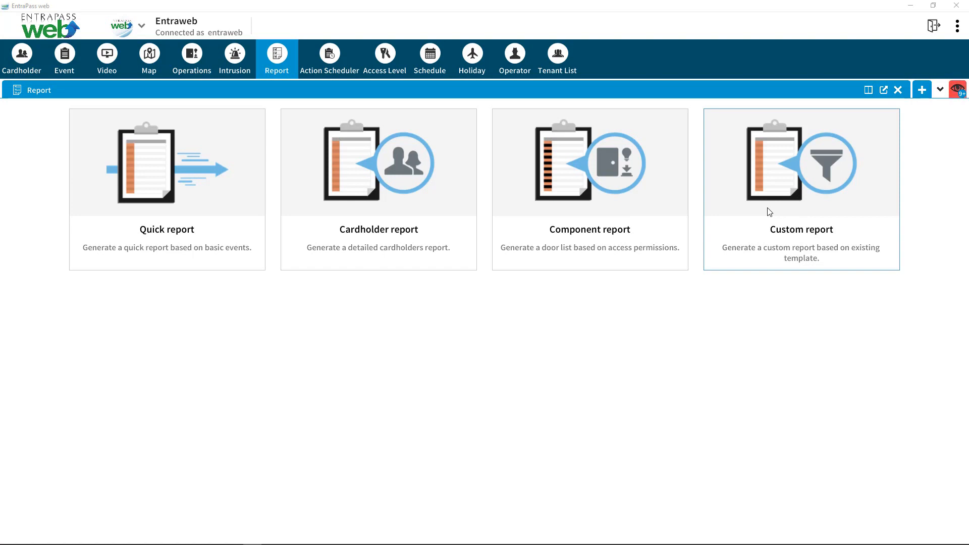
mouse_move(389, 196)
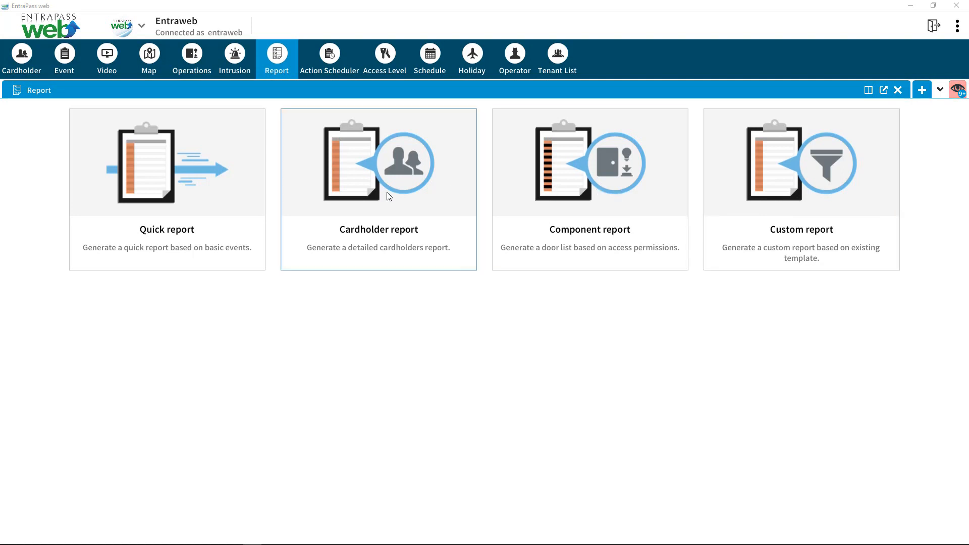
mouse_move(189, 215)
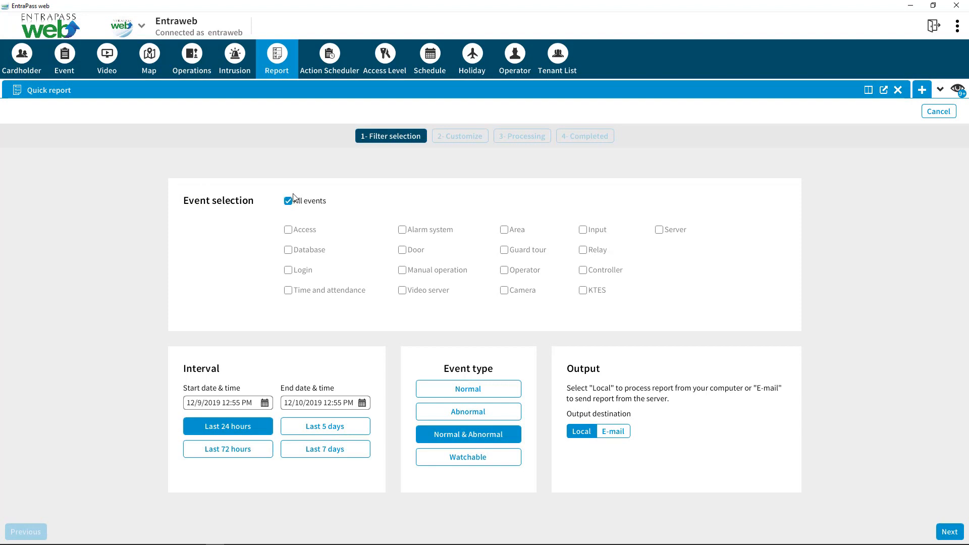
Filter the Quick report to Access events only over the last 24 hours.
left_click(287, 200)
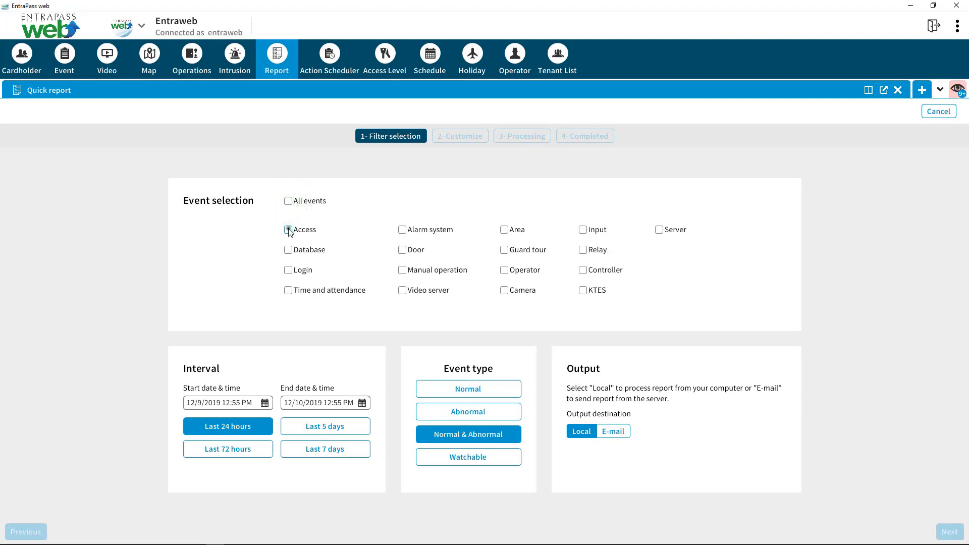
left_click(288, 230)
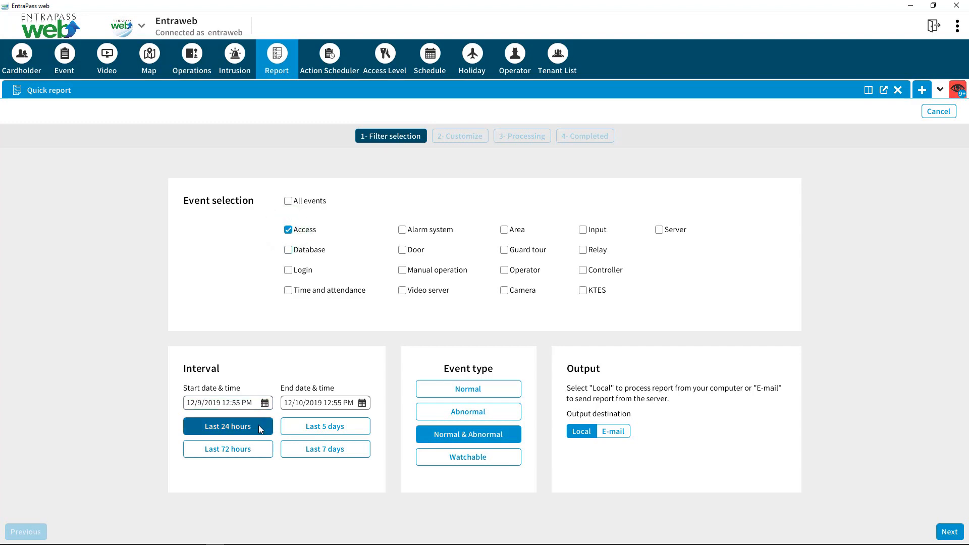
left_click(228, 427)
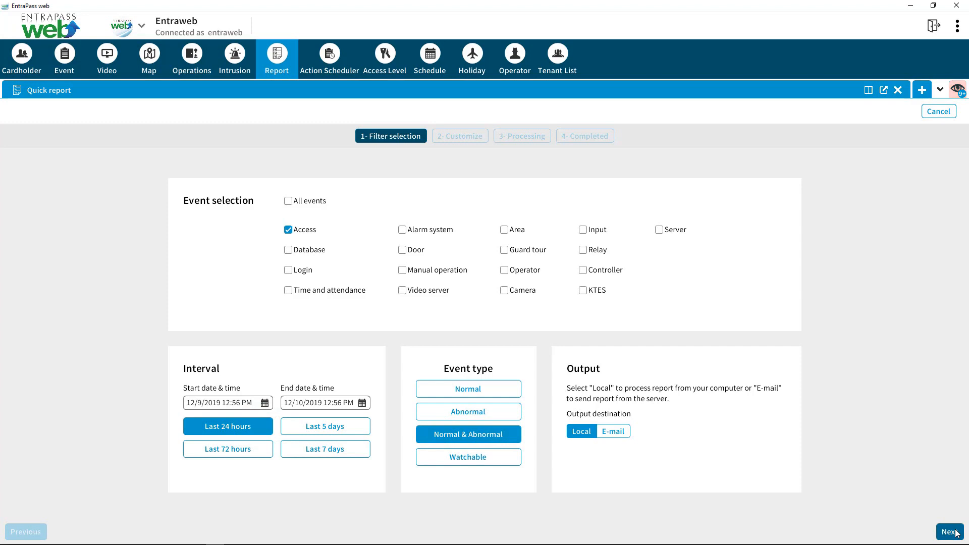
left_click(951, 531)
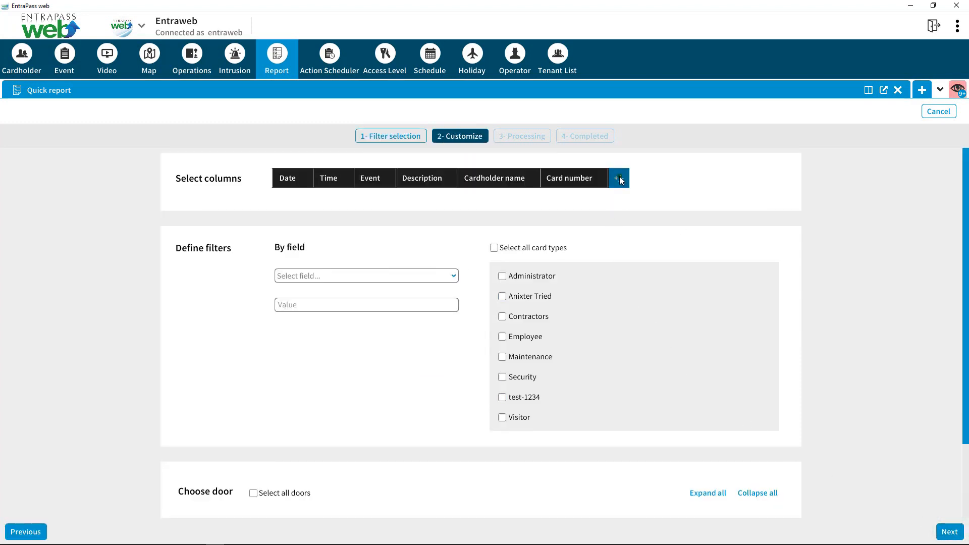
Add the Card type and State columns to the report's column set.
left_click(619, 178)
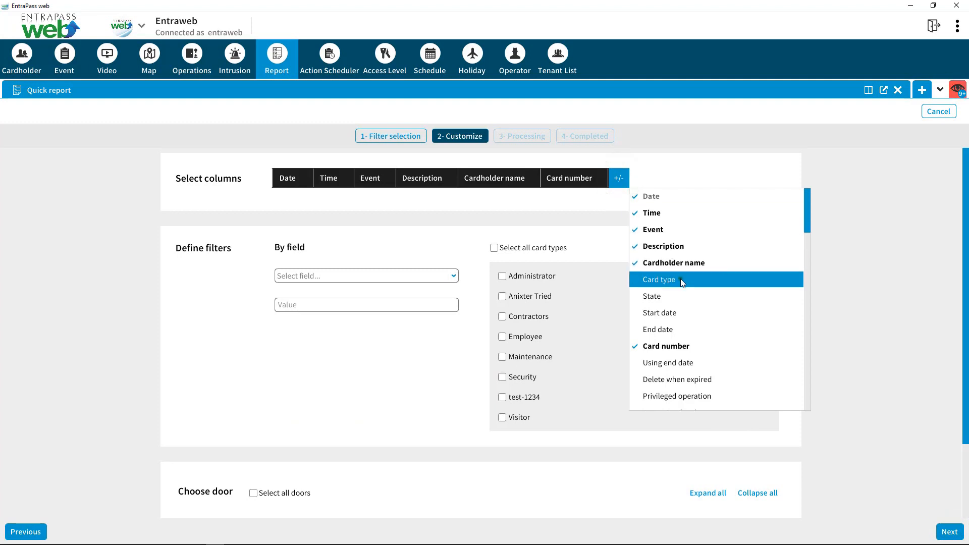
left_click(659, 279)
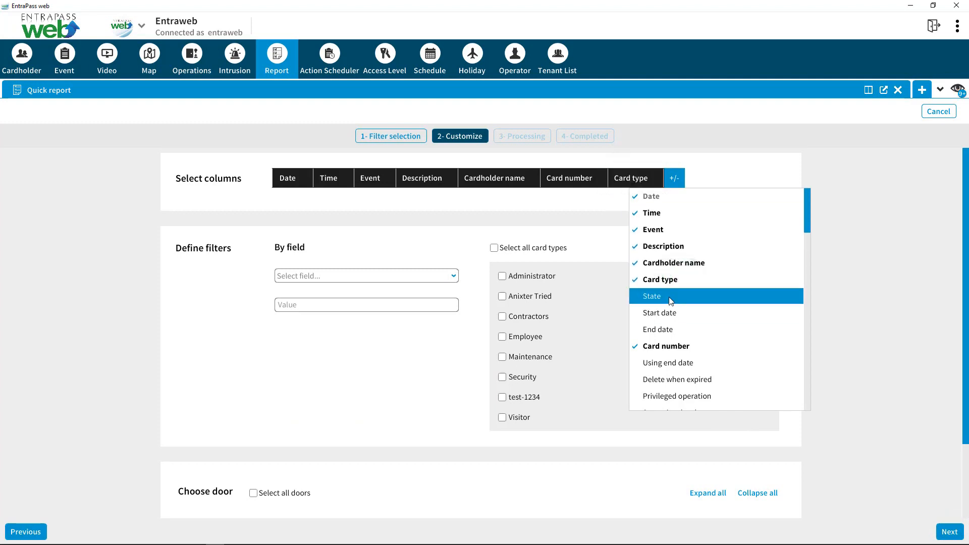
left_click(652, 296)
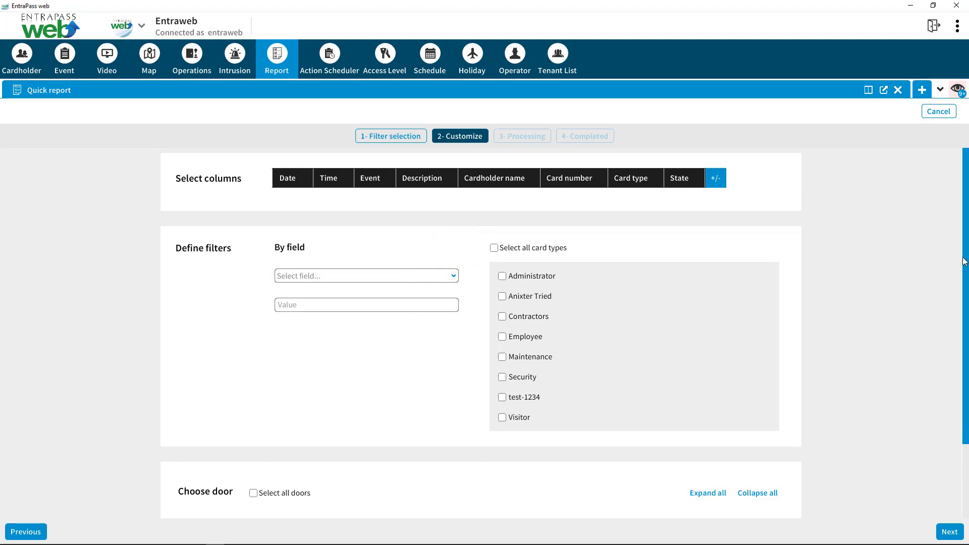
Expand Acme Site under Choose door and process the report.
scroll("down", 3)
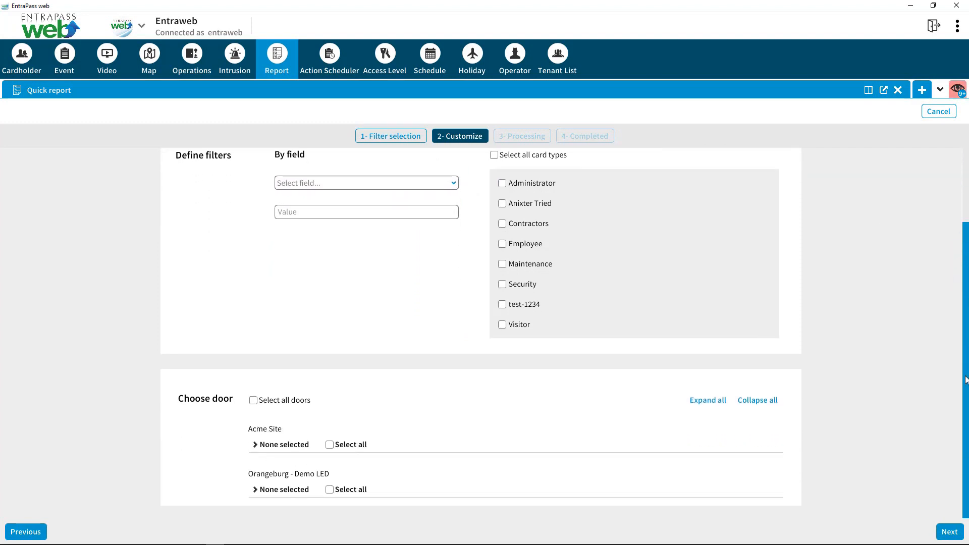
left_click(255, 444)
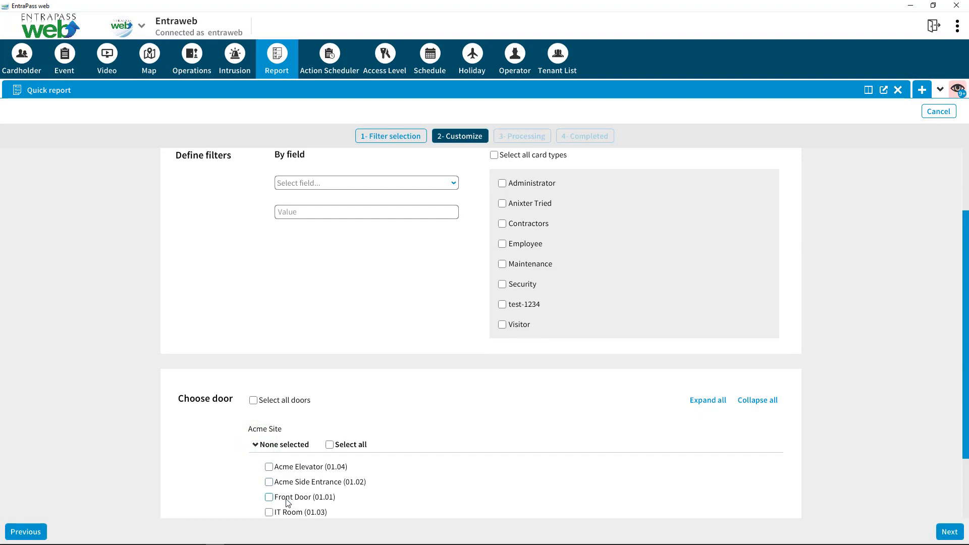
scroll("down", 3)
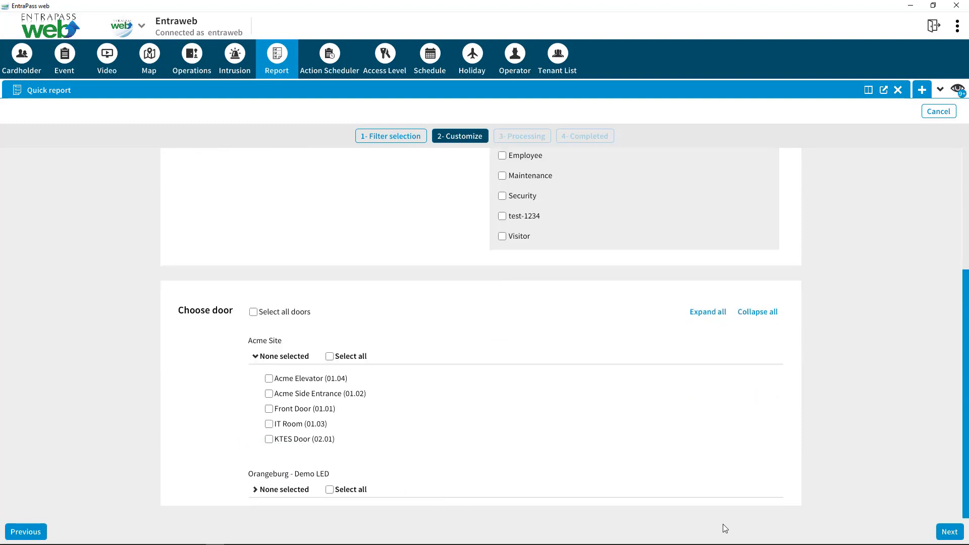
left_click(950, 532)
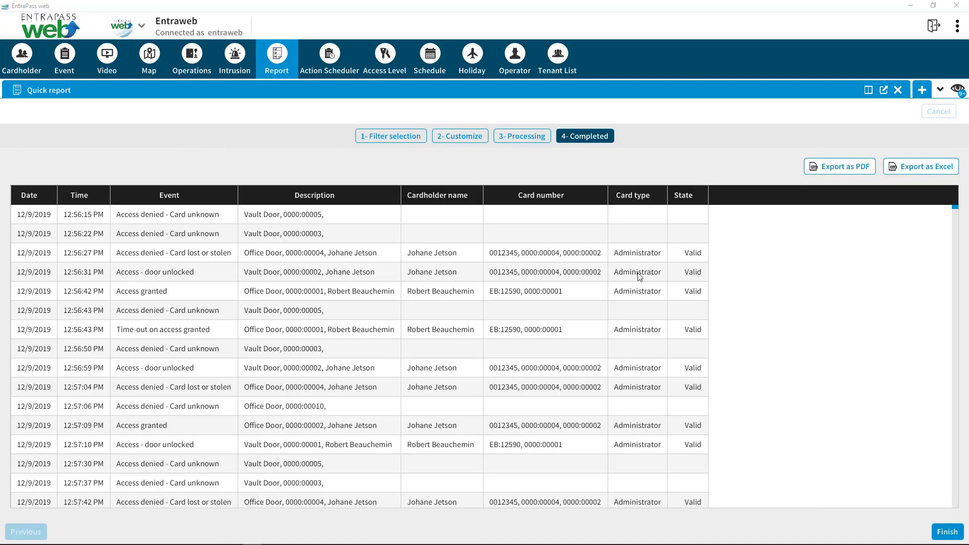
Sort the report by Description, then re-sort it by date/time.
left_click(319, 195)
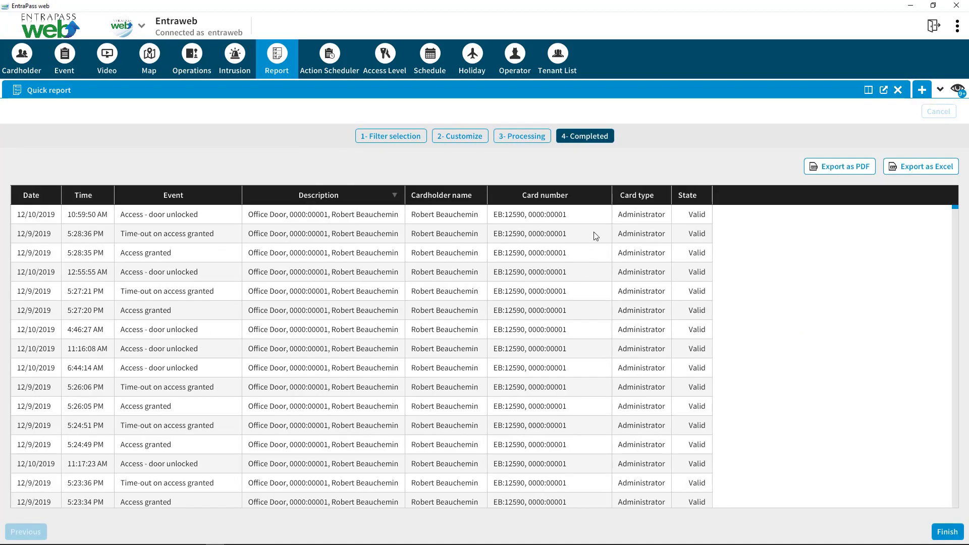
mouse_move(579, 204)
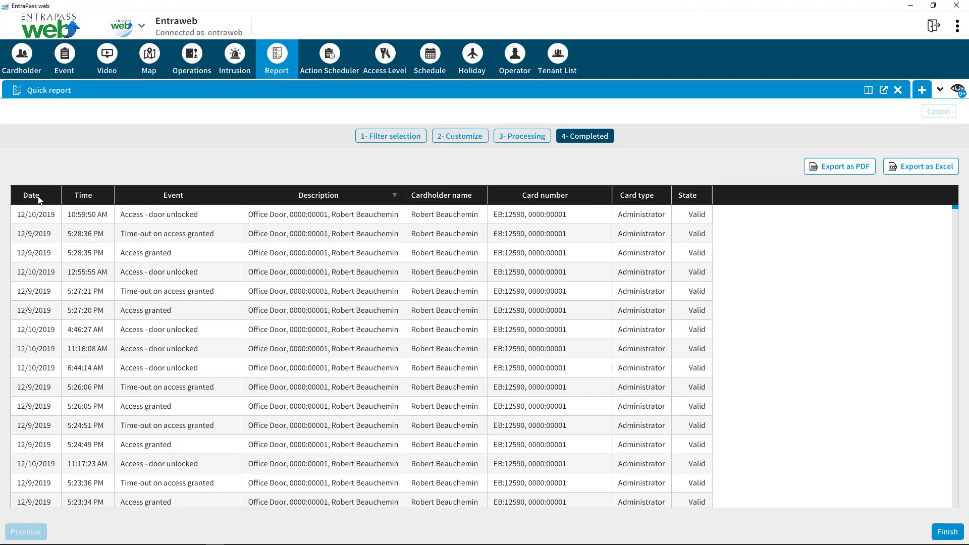
left_click(83, 194)
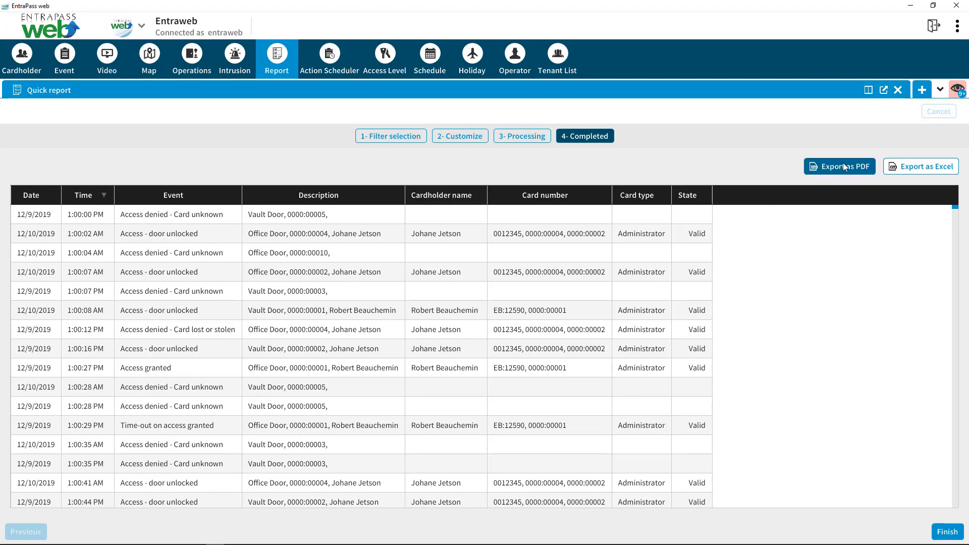
Export the report and save it as Quick report.pdf.
left_click(839, 166)
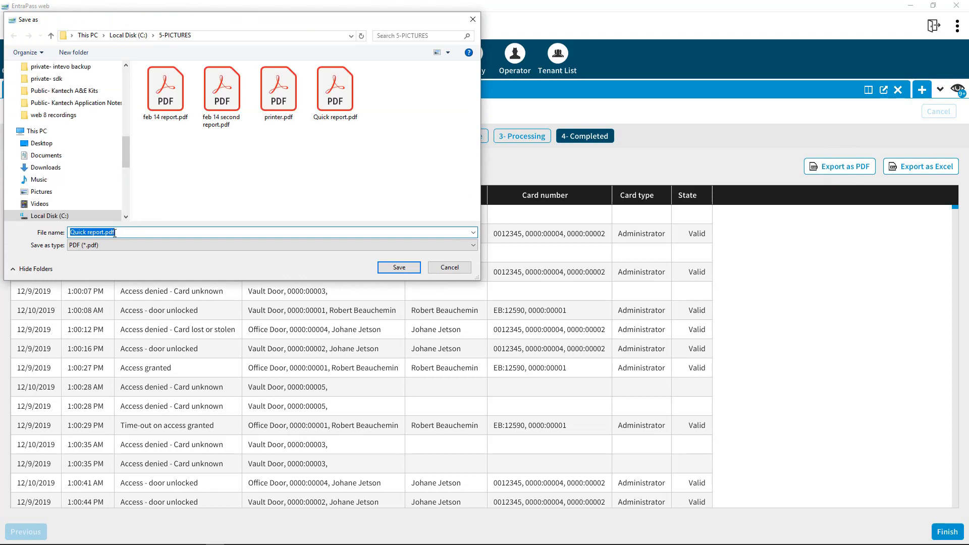
mouse_move(305, 251)
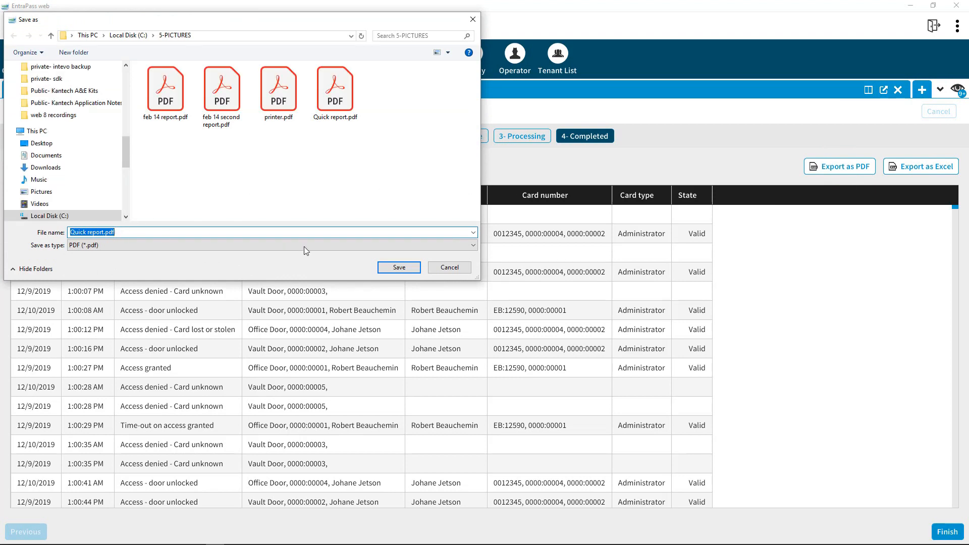
left_click(398, 267)
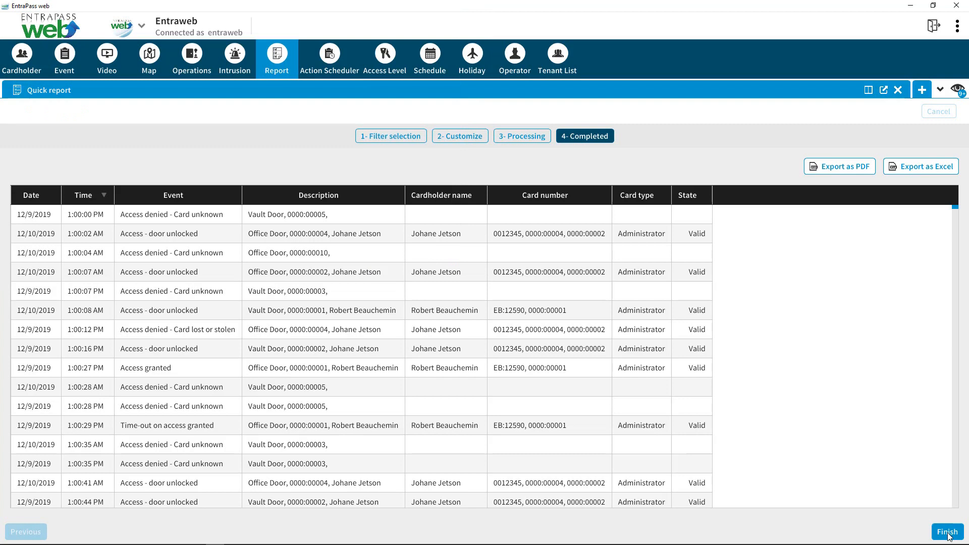